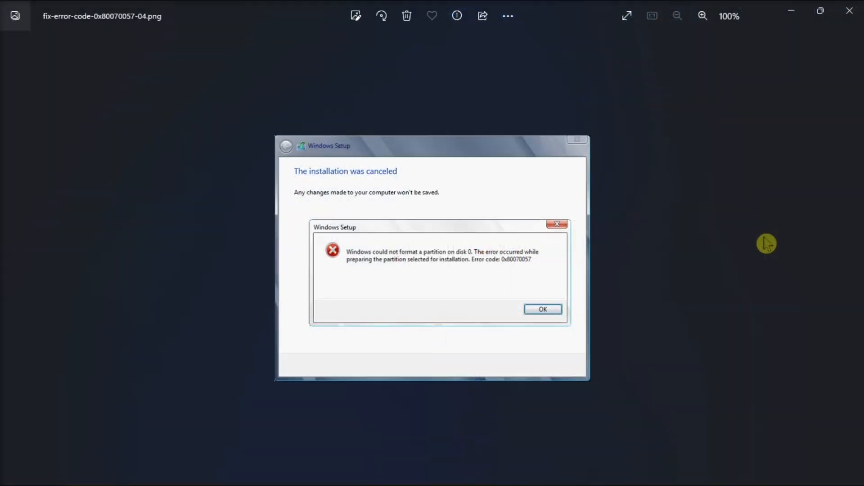
mouse_move(544, 280)
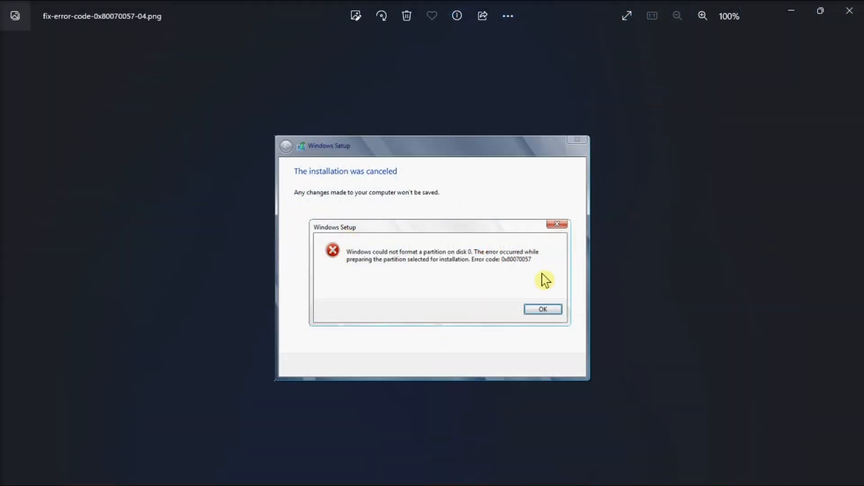
mouse_move(754, 238)
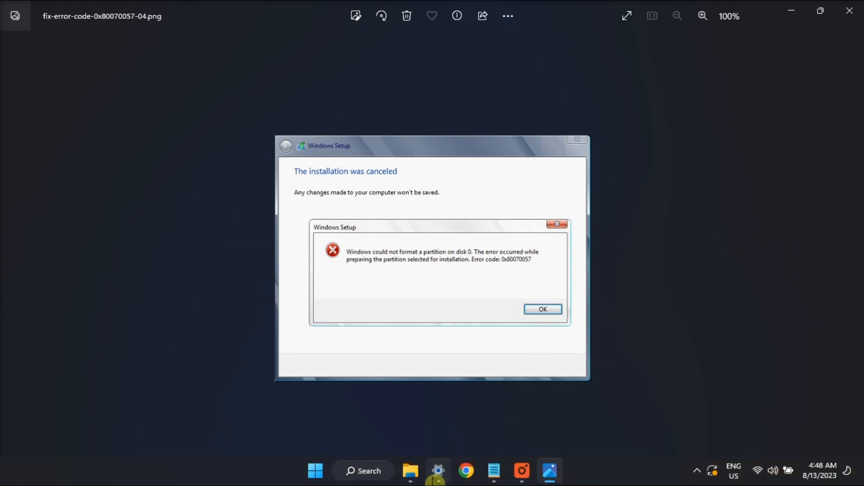
Reach the Other troubleshooters list in Settings where Windows Update can be run.
left_click(439, 471)
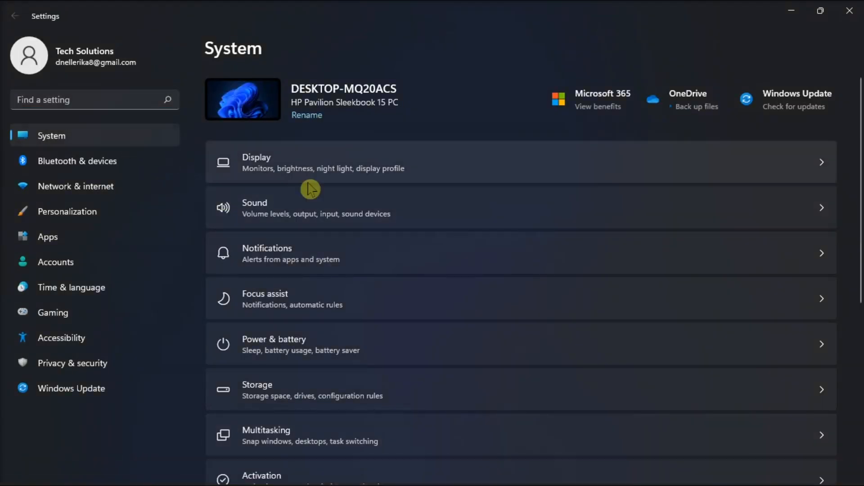
scroll("down", 3)
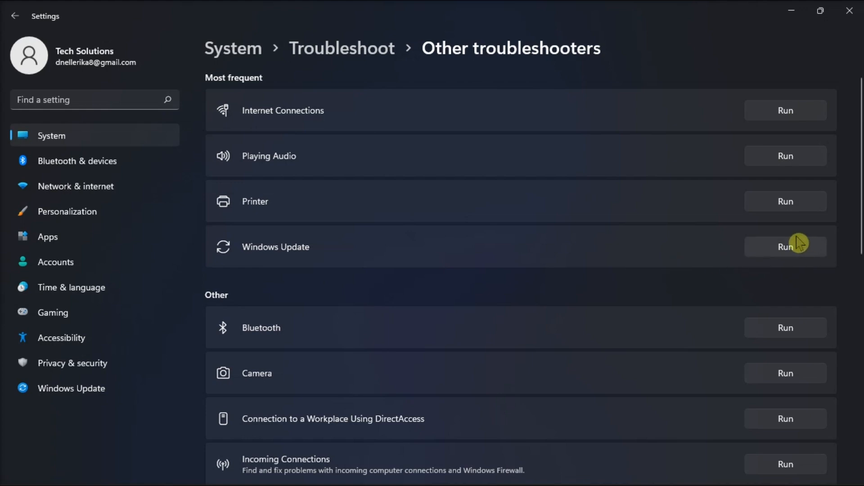
mouse_move(805, 250)
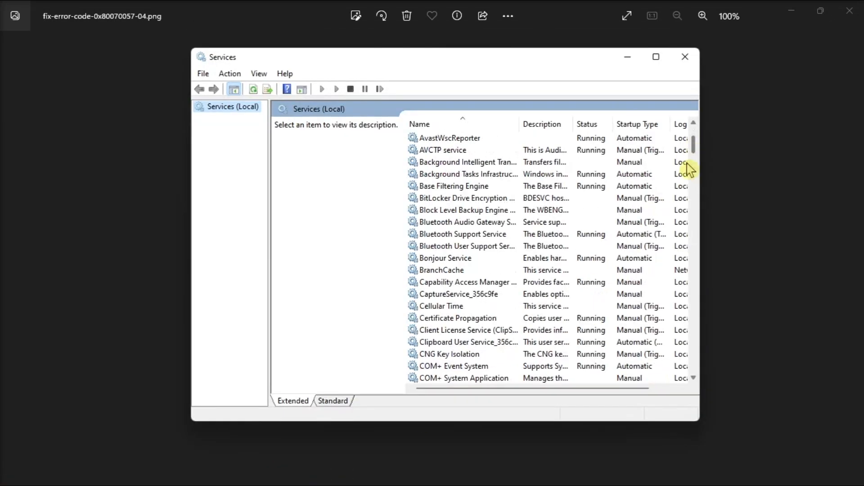
Stop the Windows Update and Background Intelligent Transfer Service services in Services.
left_click(448, 210)
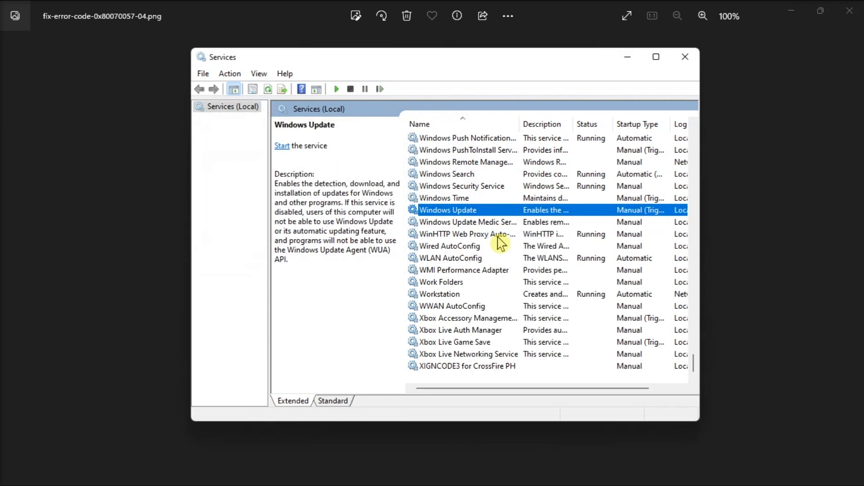
mouse_move(661, 359)
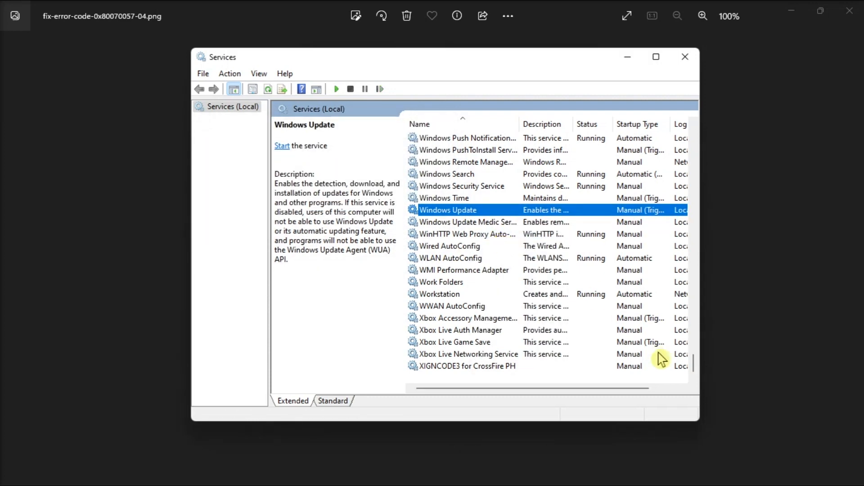
scroll("up", 3)
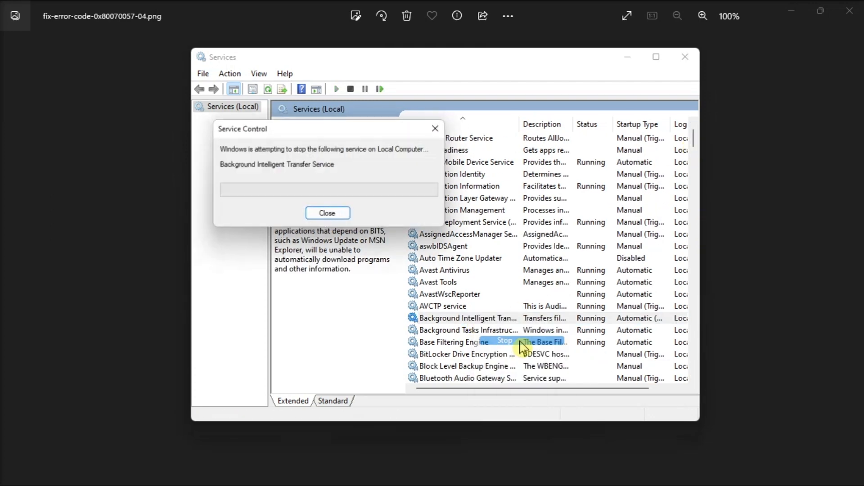
left_click(327, 213)
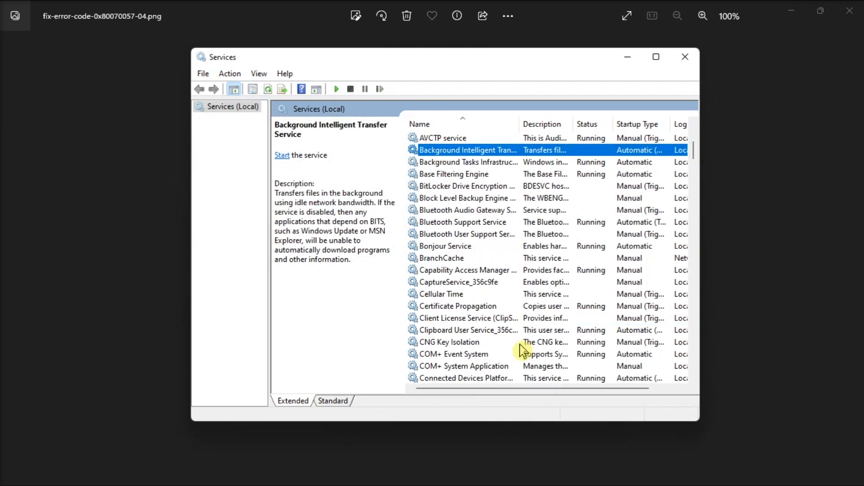
left_click(457, 306)
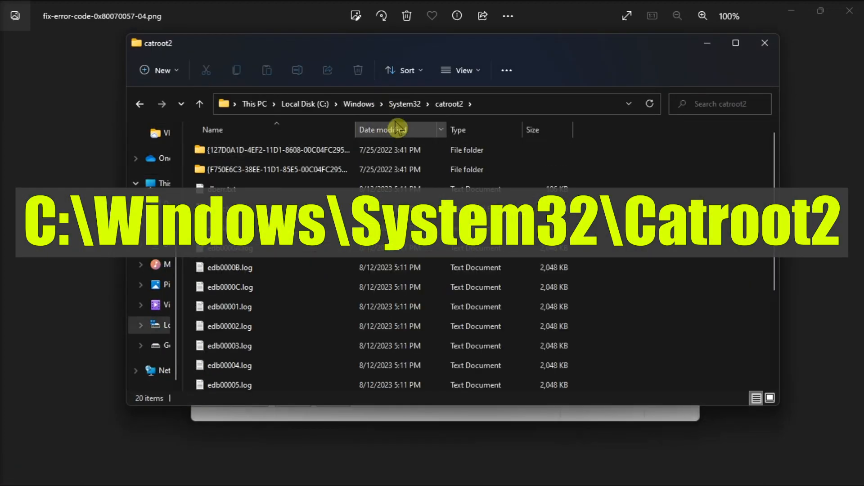
Rename the catroot2 folder in C:\Windows\System32 to catroot2.OLD.
left_click(404, 104)
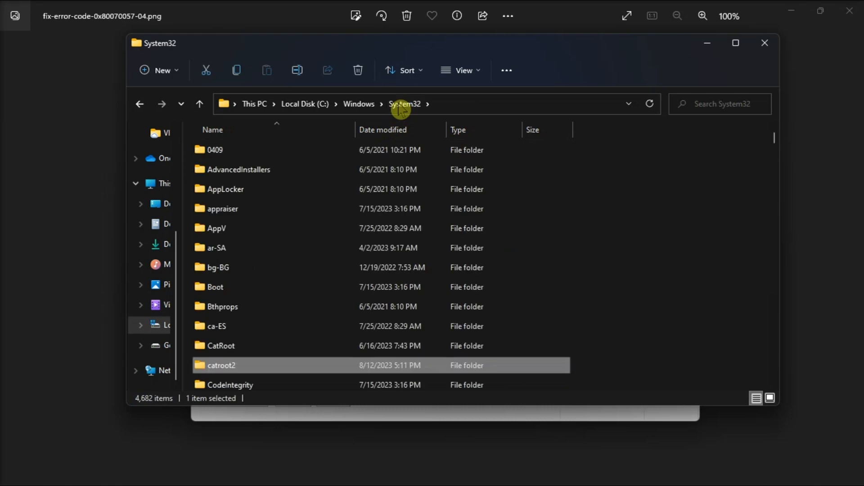
scroll("down", 3)
type(".OLD")
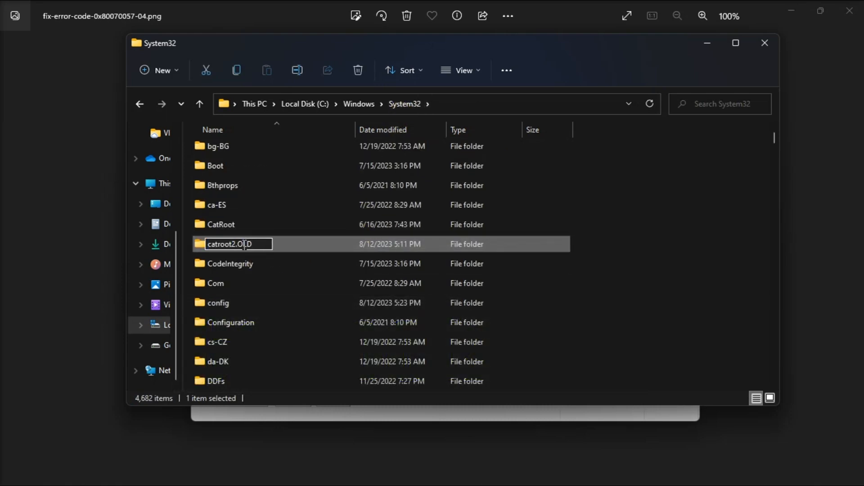
left_click(358, 104)
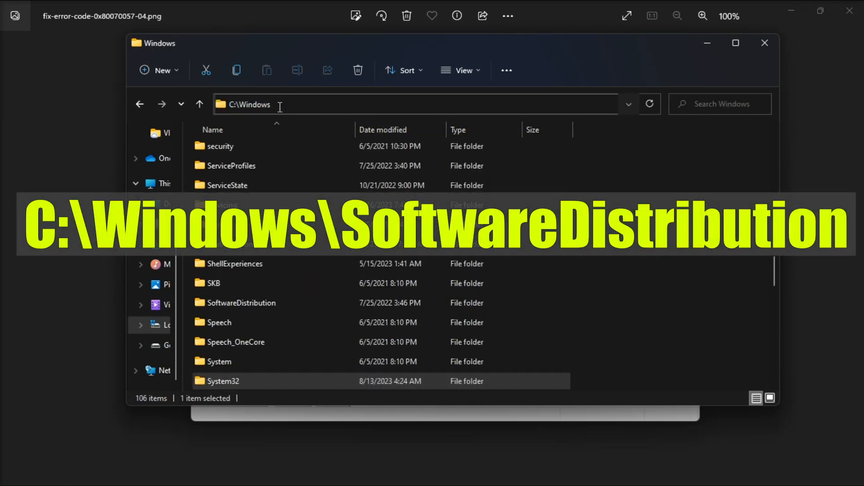
Locate the SoftwareDistribution folder in C:\Windows and select its contents for deletion.
type("SoftwareDistribution >")
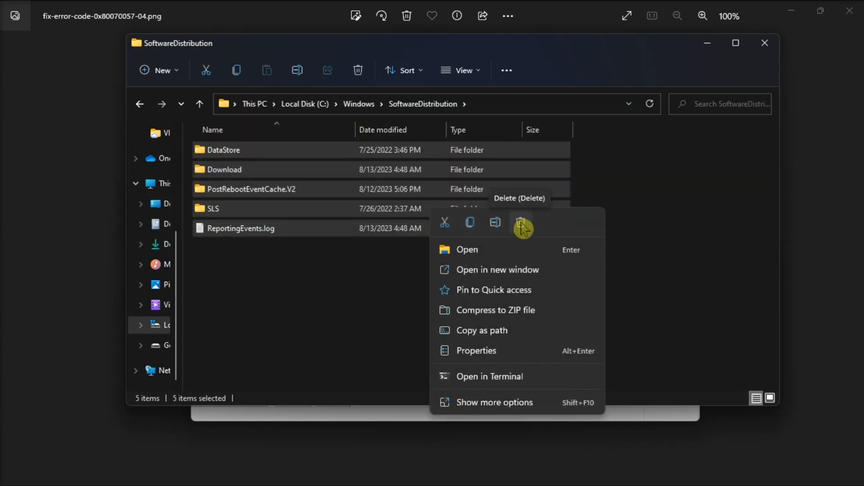
mouse_move(593, 208)
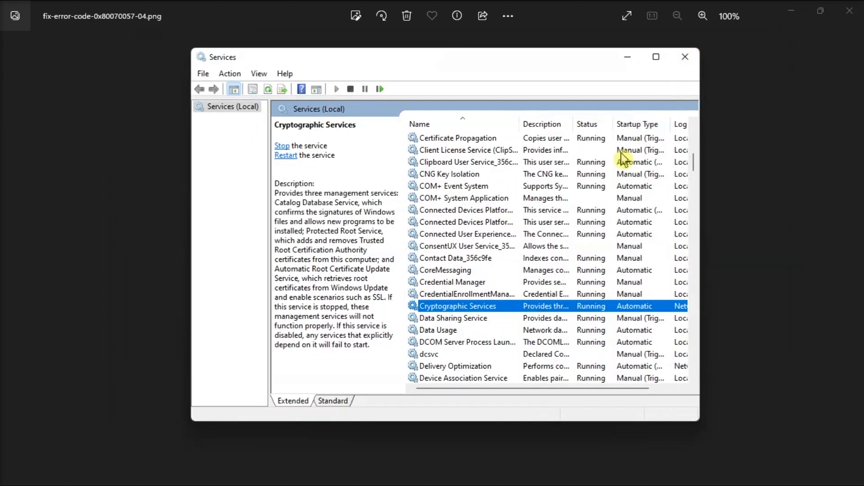
Attempt to restart Cryptographic Services and dismiss the error 1052 could-not-stop message.
scroll("down", 3)
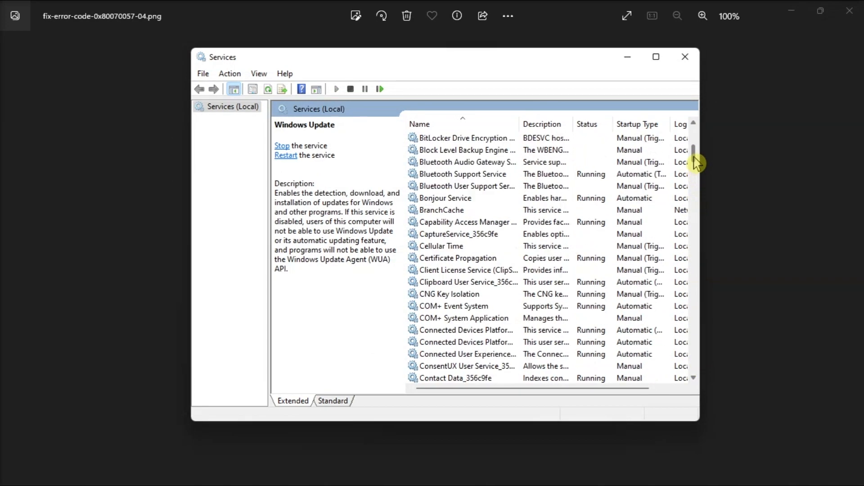
scroll("up", 3)
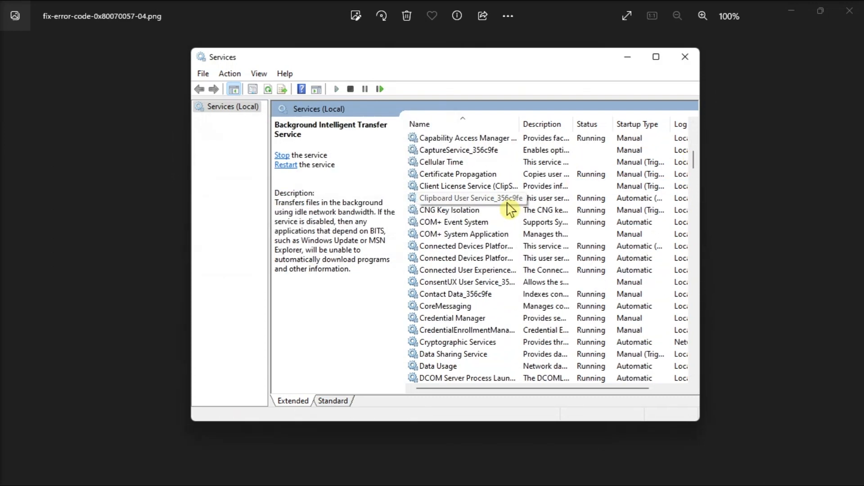
right_click(454, 258)
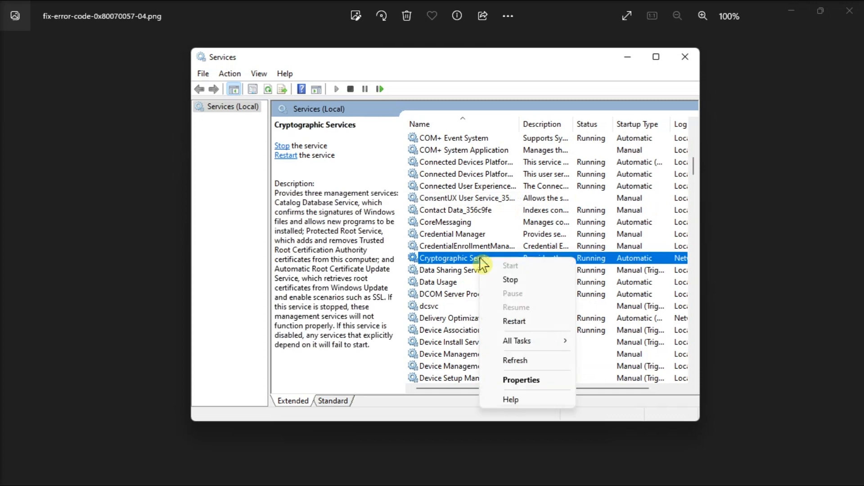
left_click(509, 279)
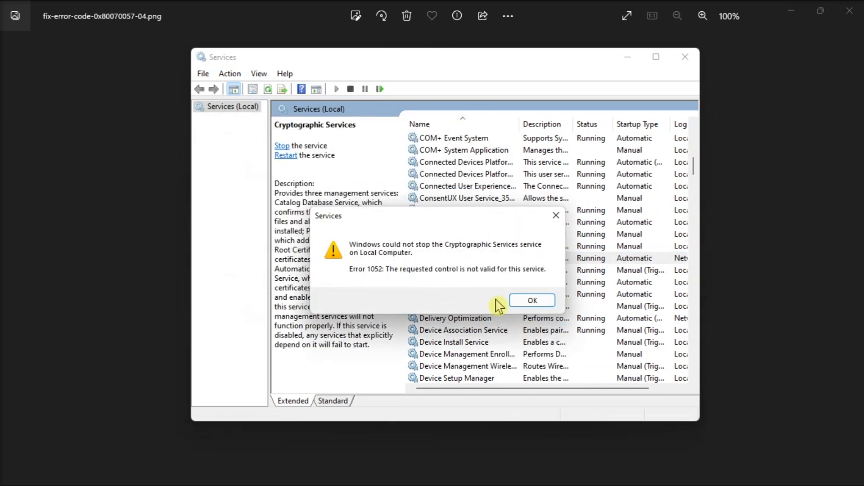
left_click(531, 300)
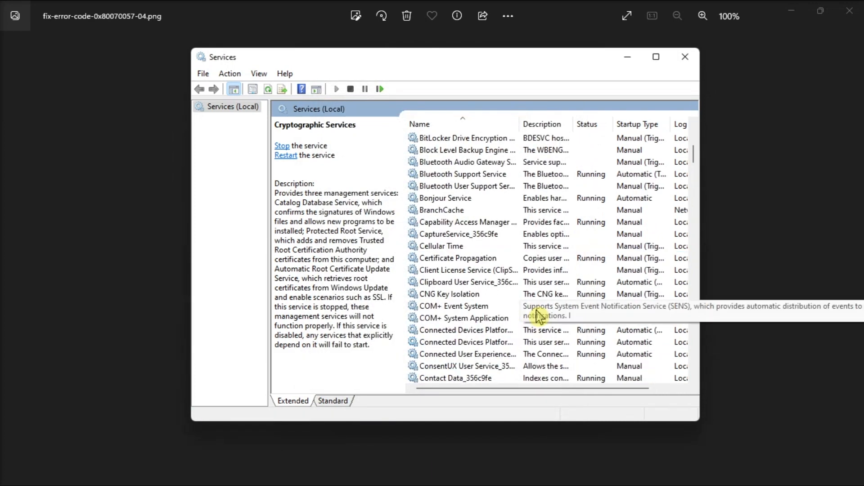
Review the Services list and return to the 0x80070057 setup error image.
scroll("up", 3)
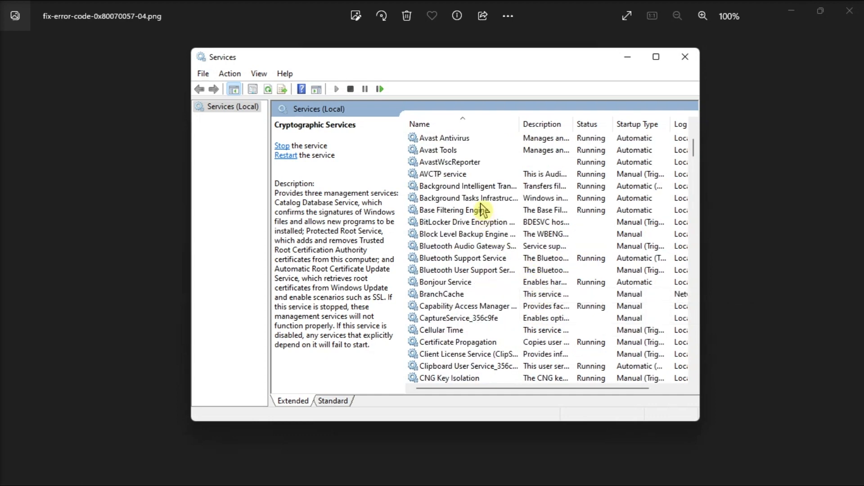
double_click(466, 186)
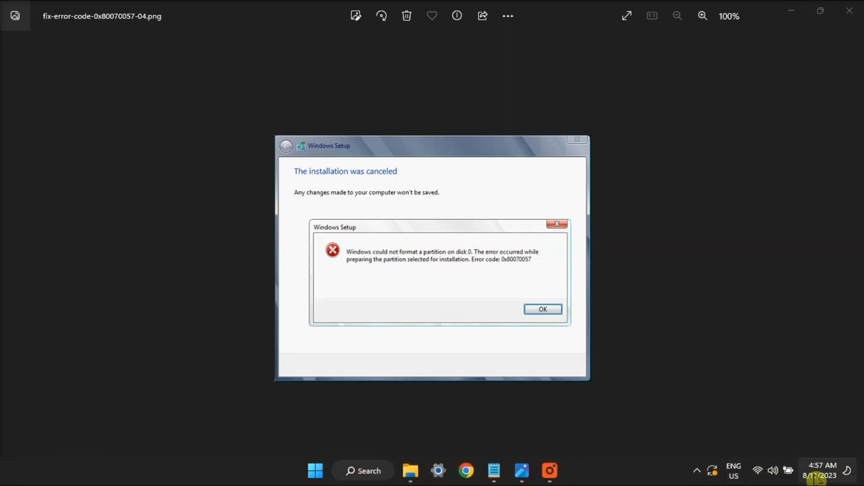
Open the Date & time settings page from the taskbar clock via Adjust date and time.
right_click(823, 475)
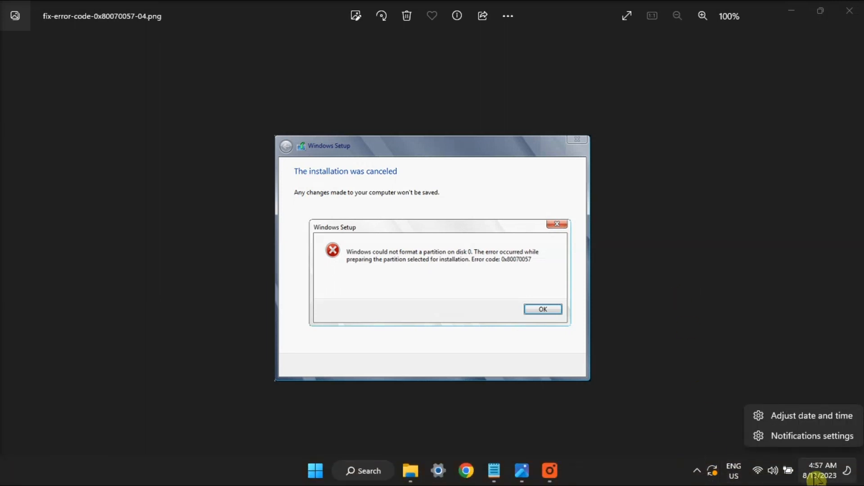
mouse_move(819, 426)
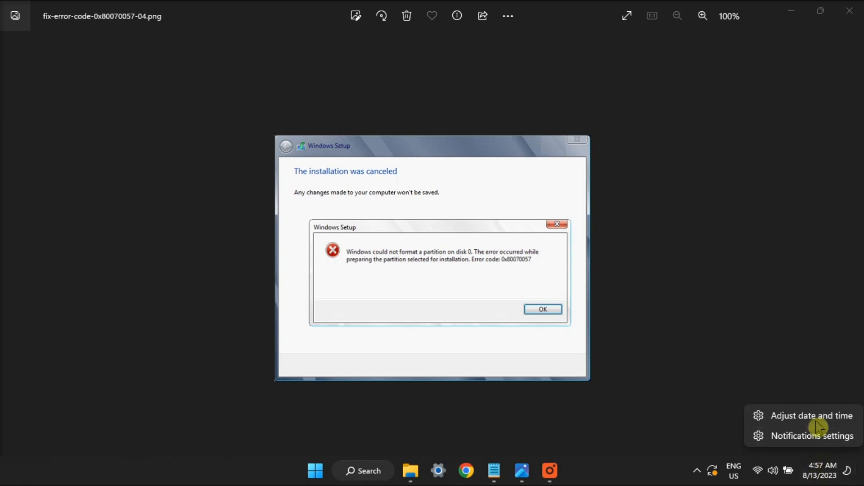
left_click(811, 415)
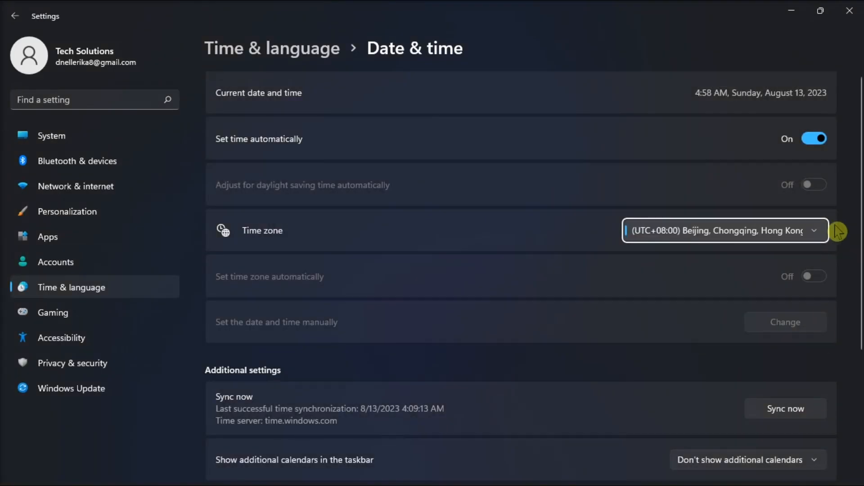
Toggle 'Set time automatically' off and back on so it ends up On.
left_click(814, 139)
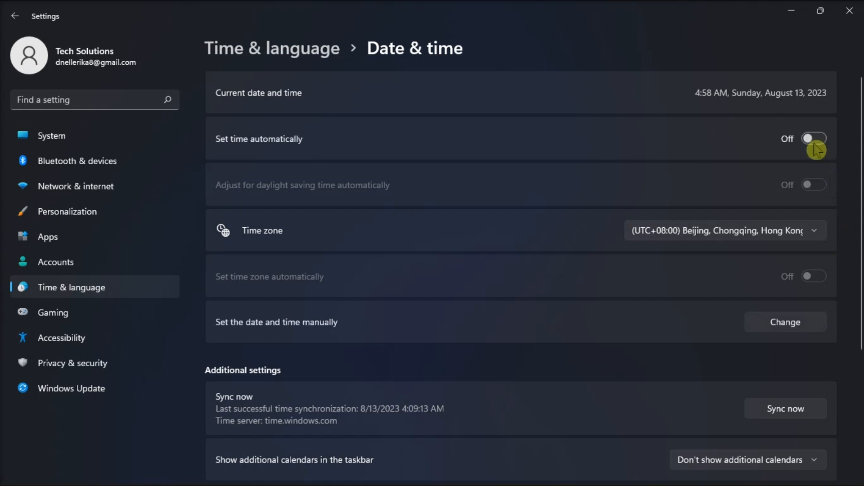
left_click(814, 138)
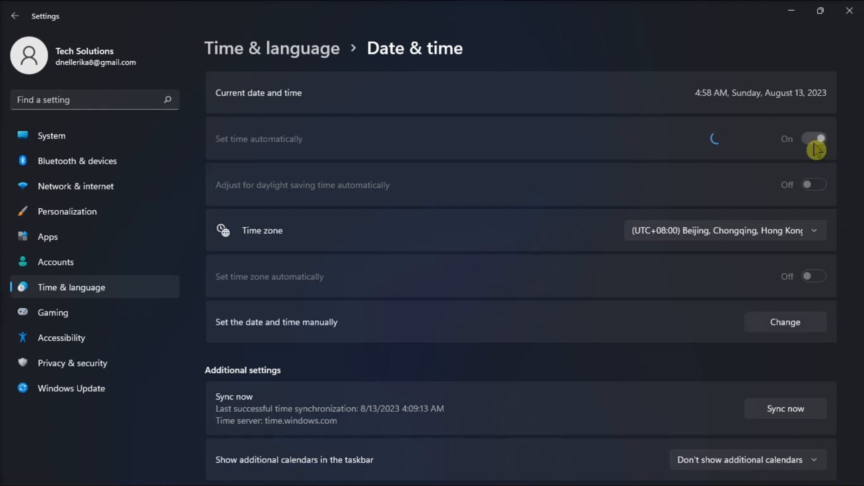
left_click(813, 138)
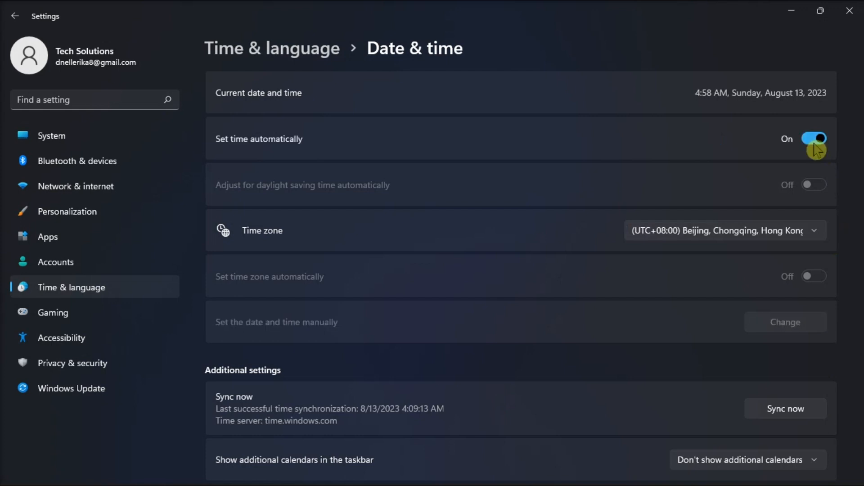